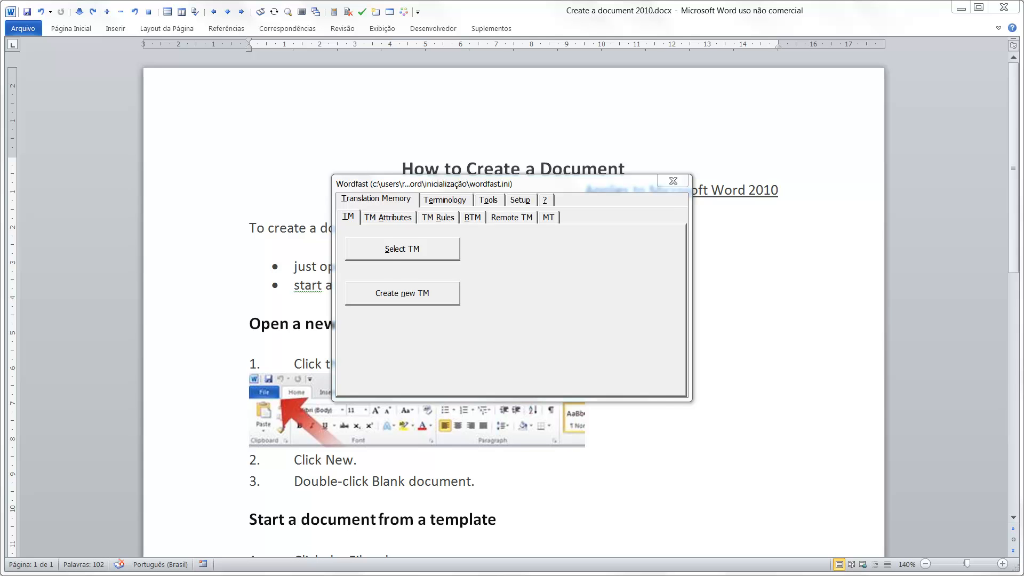
Start creating a new translation memory with Create new TM
{"action": "left_click", "coordinate": [401, 293]}
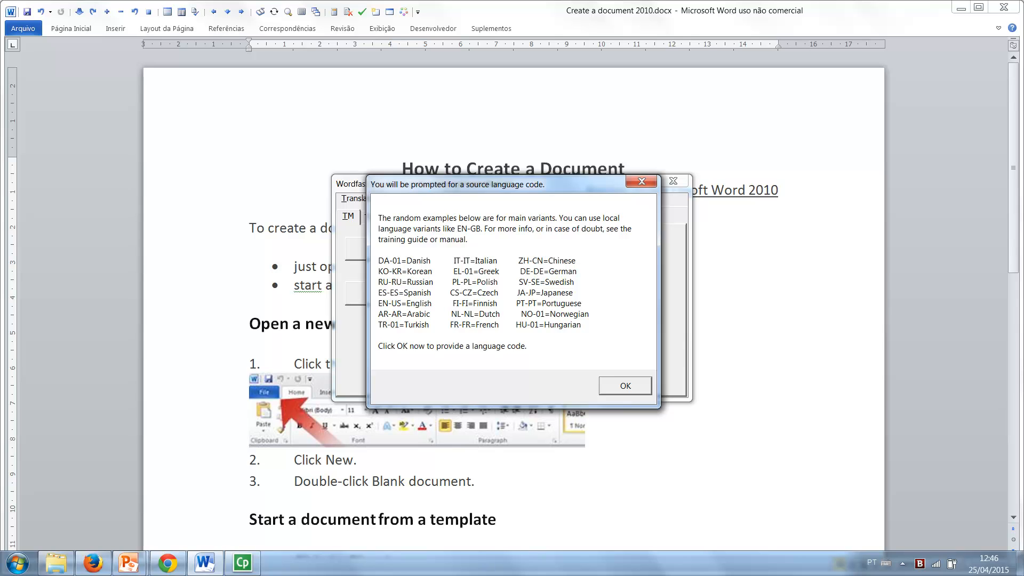
Set EN-US as the source language and PT-BR as the target language
{"action": "left_click", "coordinate": [624, 385]}
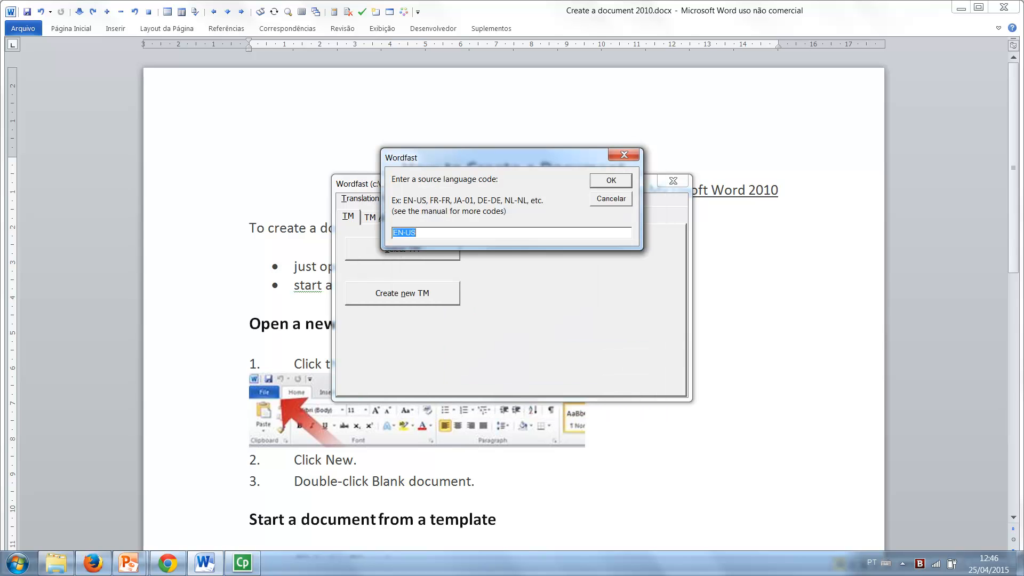
{"action": "left_click", "coordinate": [509, 233]}
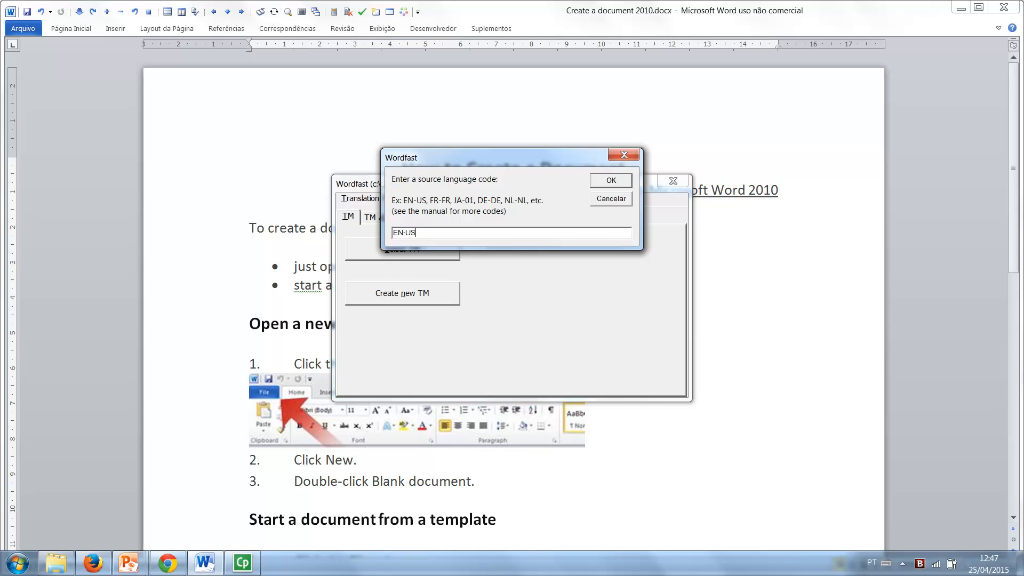
{"action": "left_click", "coordinate": [609, 180]}
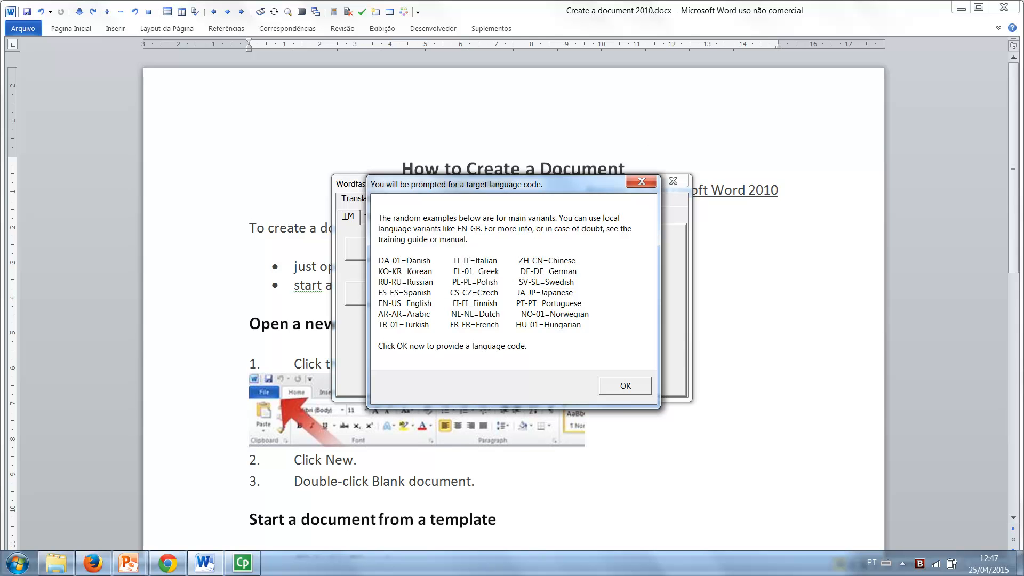
{"action": "left_click", "coordinate": [624, 385]}
{"action": "type", "text": "PT-BR"}
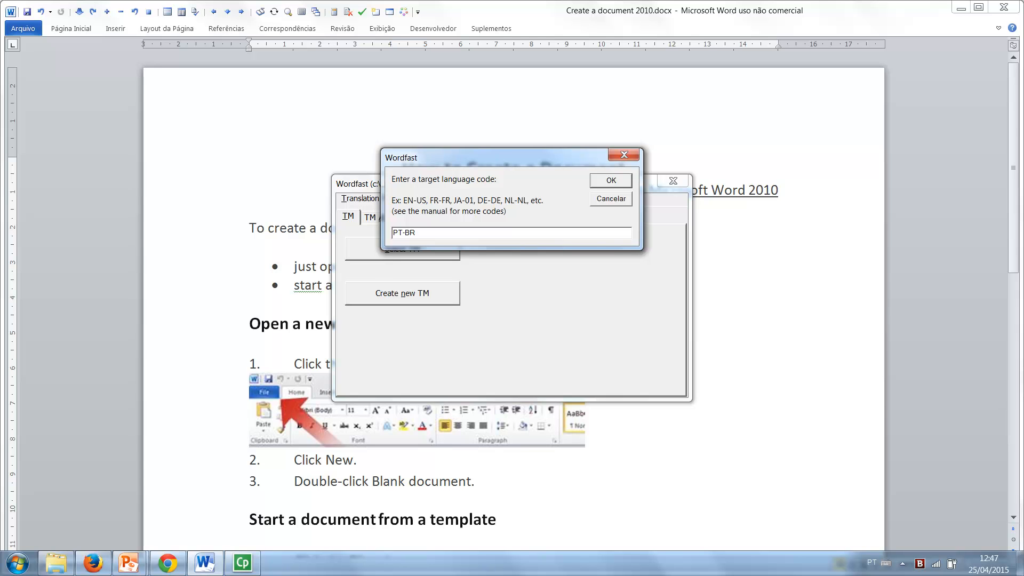
{"action": "left_click", "coordinate": [608, 181]}
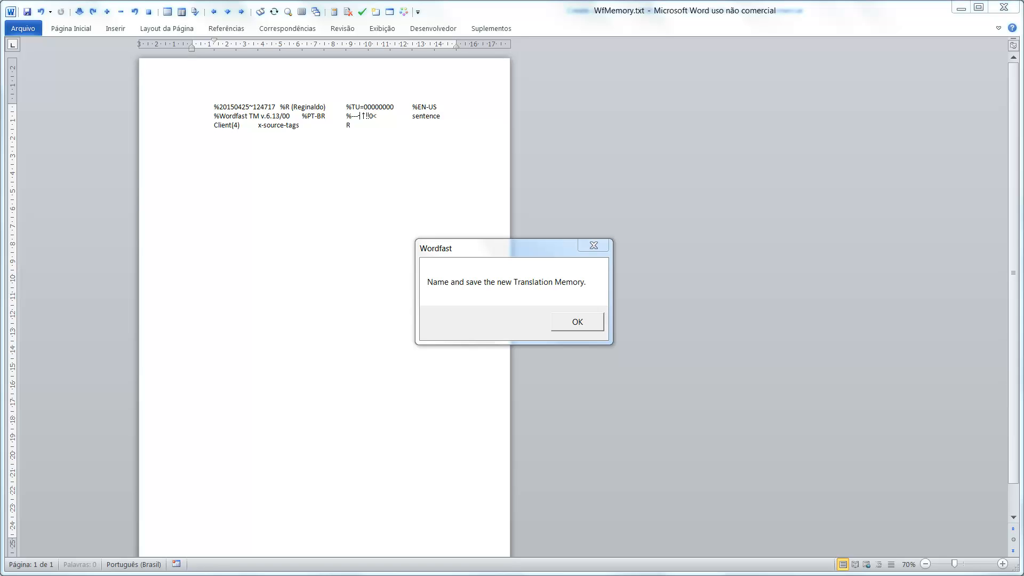
Save the memory as WfTM_Engl-Port.txt and close the Wordfast dialog
{"action": "left_click", "coordinate": [577, 322]}
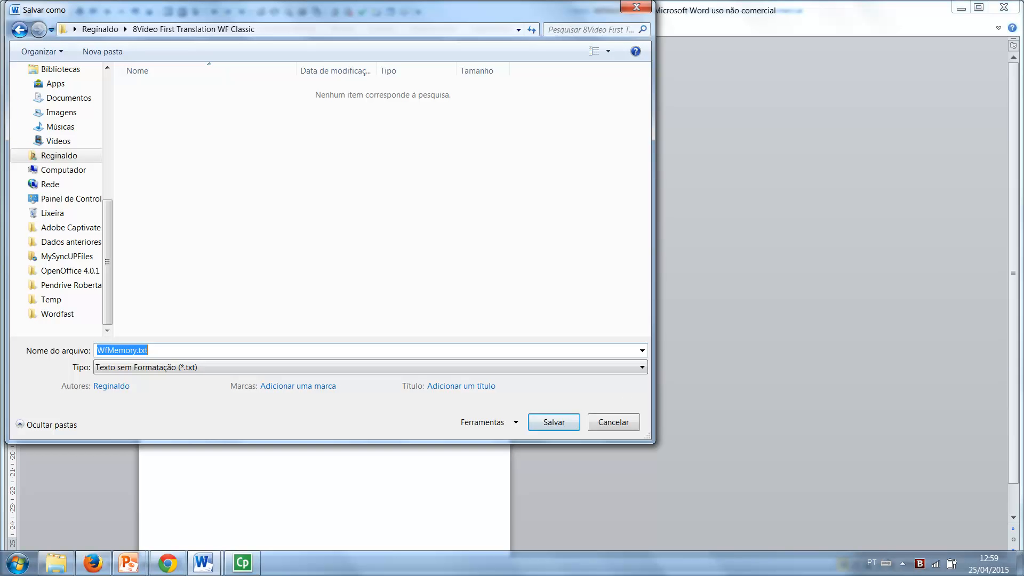
{"action": "type", "text": "WfTM_Engl-Port.txt"}
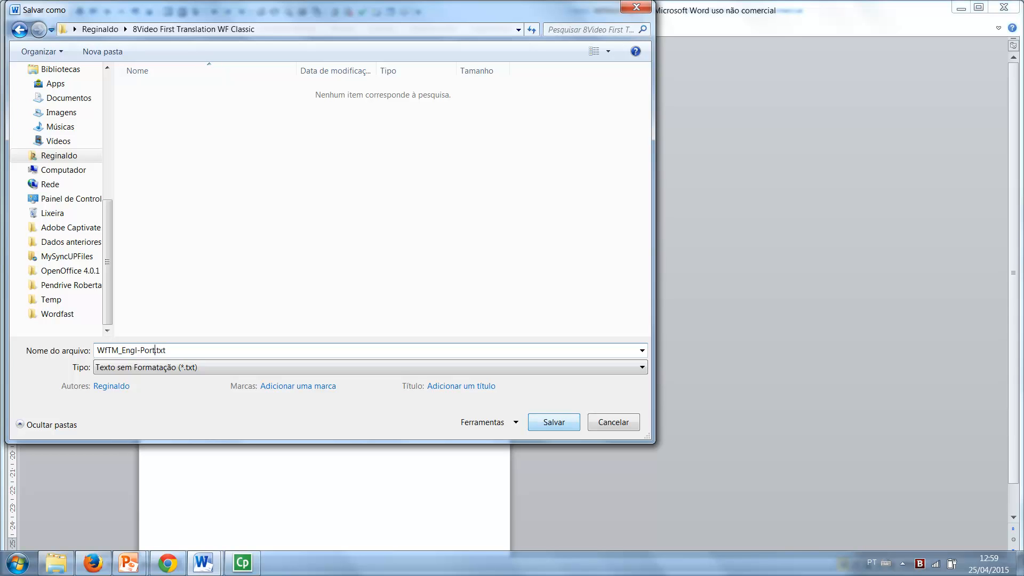
{"action": "left_click", "coordinate": [553, 422]}
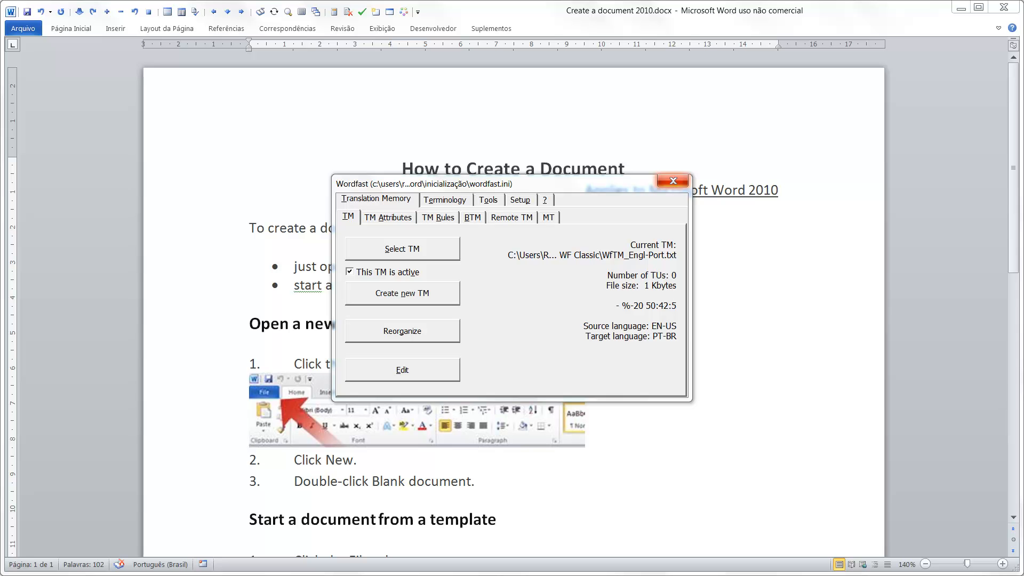
{"action": "left_click", "coordinate": [673, 181]}
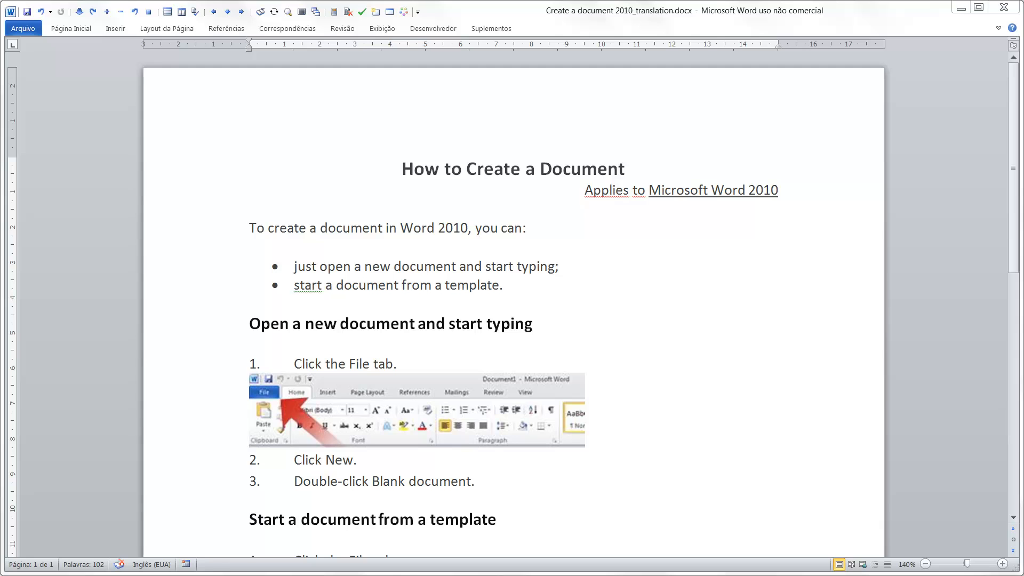
{"action": "mouse_move", "coordinate": [79, 12]}
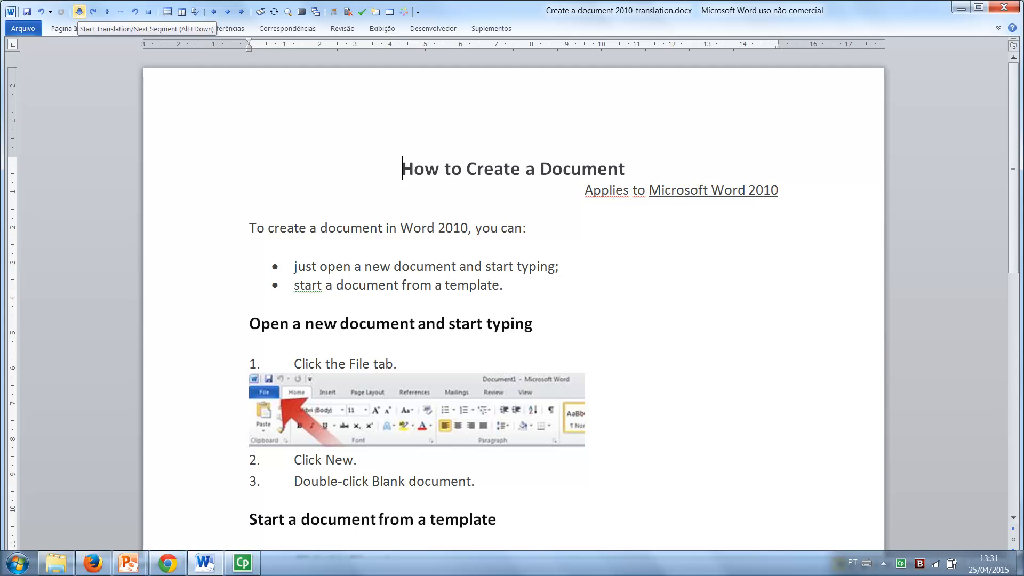
Start translation and switch the document to Normal view
{"action": "left_click", "coordinate": [78, 12]}
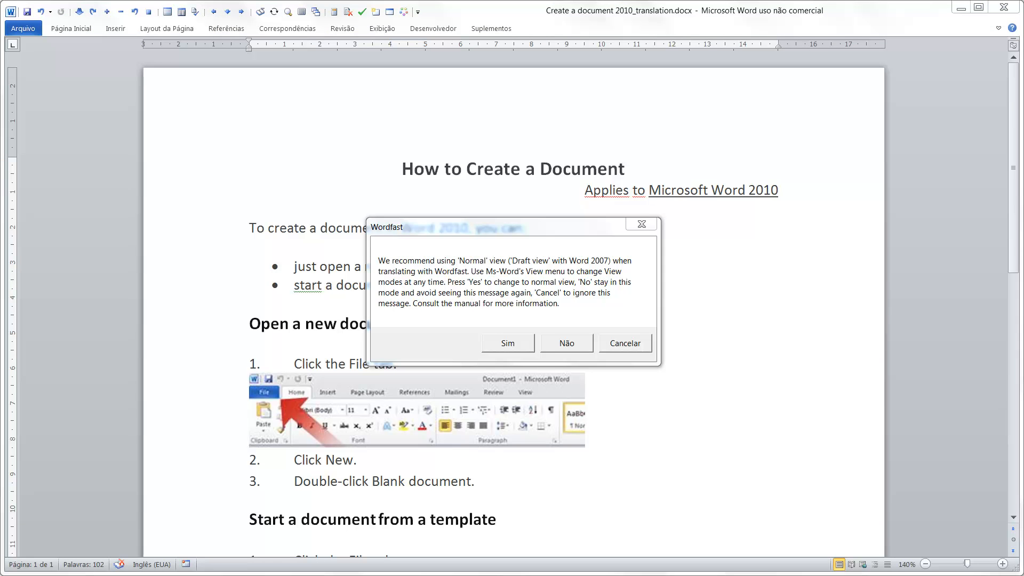
{"action": "left_click", "coordinate": [508, 343]}
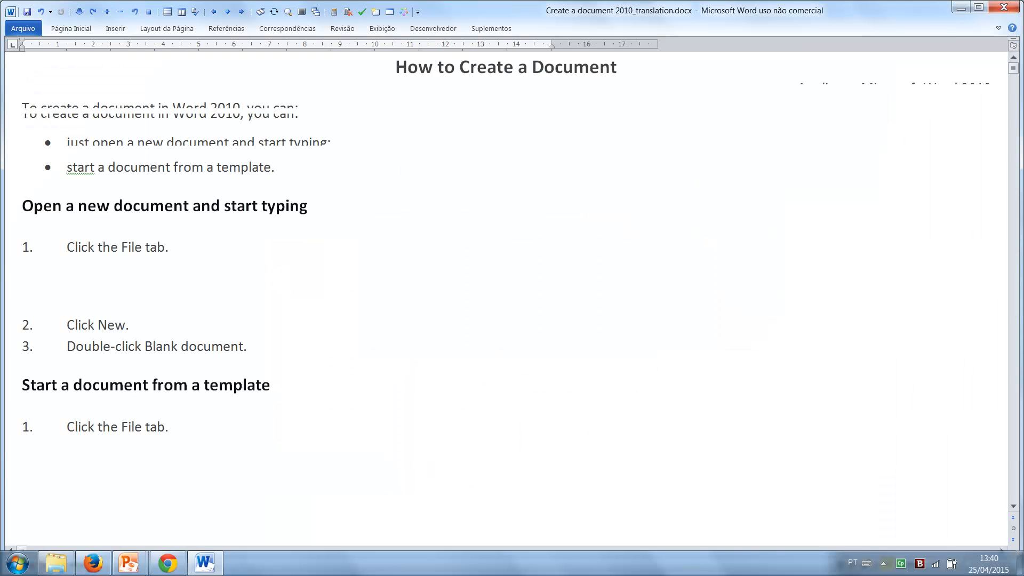
{"action": "scroll", "scroll_direction": "up", "scroll_amount": 3}
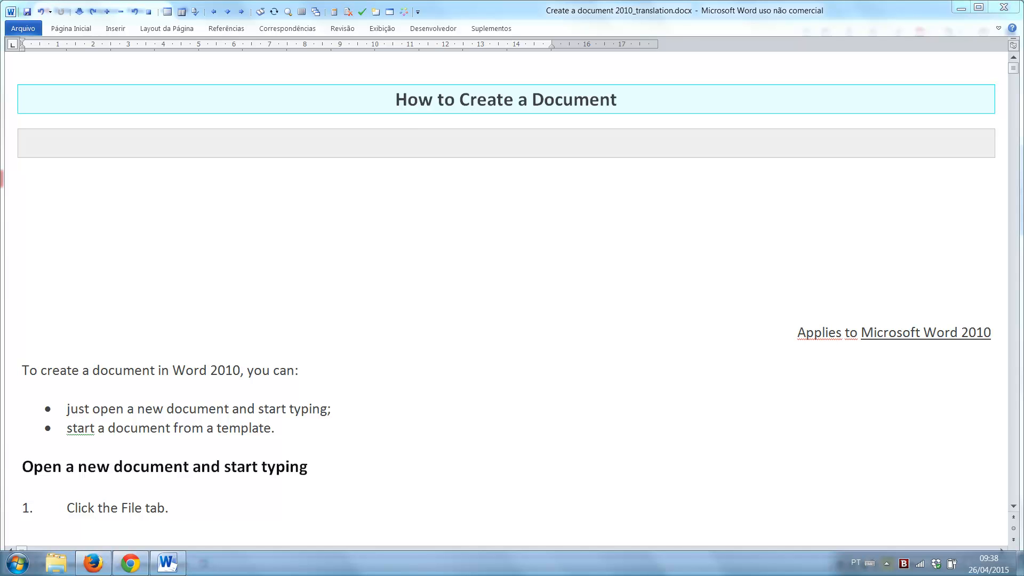
{"action": "type", "text": "Como criar um documento"}
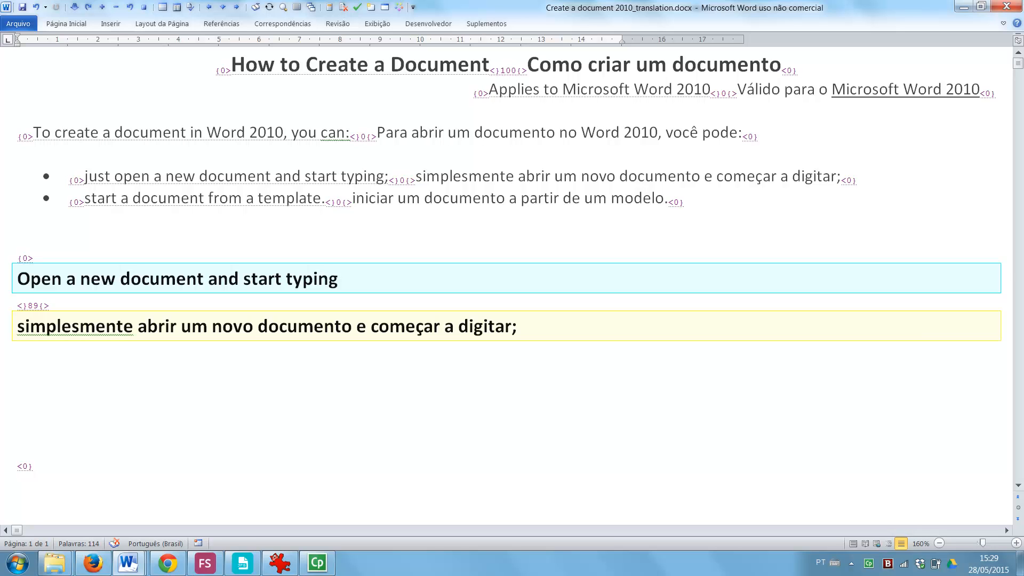
Correct the heading's fuzzy match and translate the next segment as 'Clique na guia Arquivo.'
{"action": "left_click", "coordinate": [16, 326]}
{"action": "type", "text": "A"}
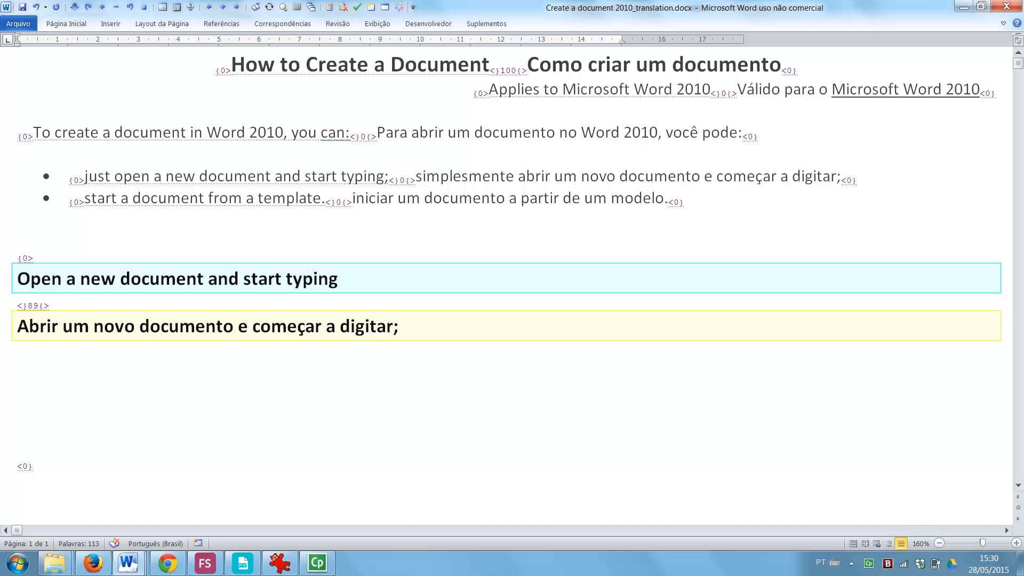
{"action": "key", "text": "Backspace"}
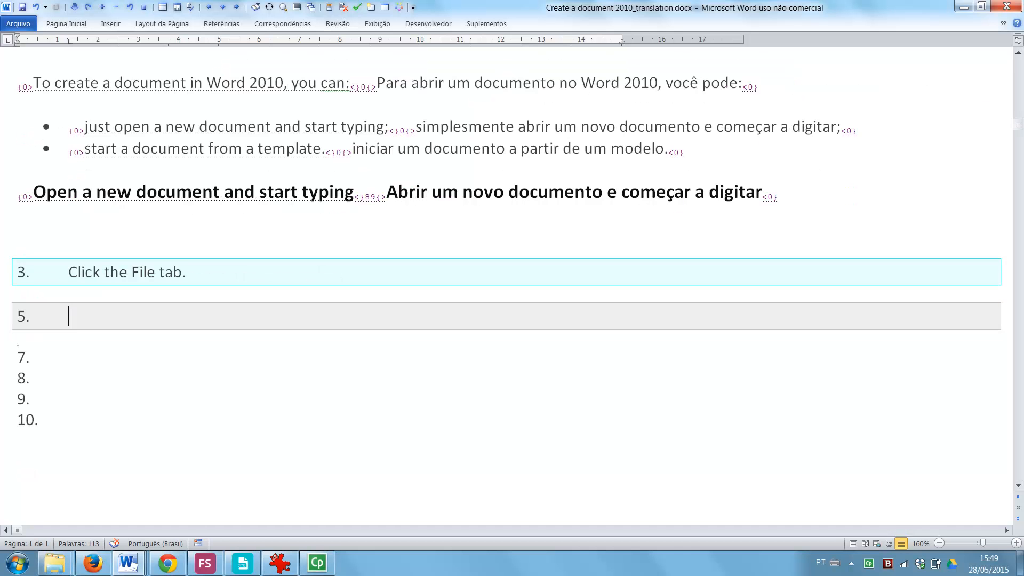
{"action": "type", "text": "Clique na guia Arquivo."}
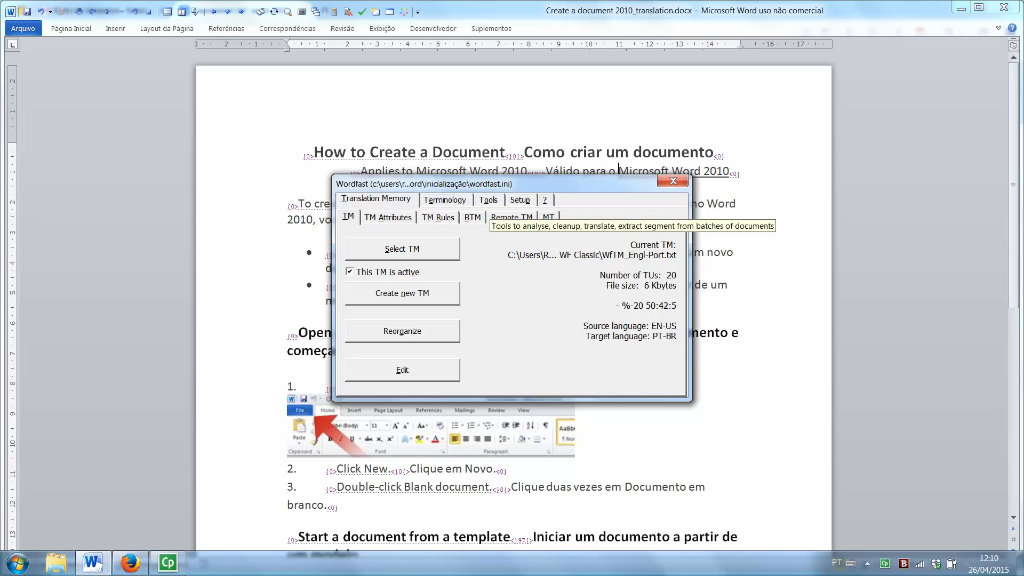
Run Clean-up from the Tools tab, updating the translation memory
{"action": "left_click", "coordinate": [488, 199]}
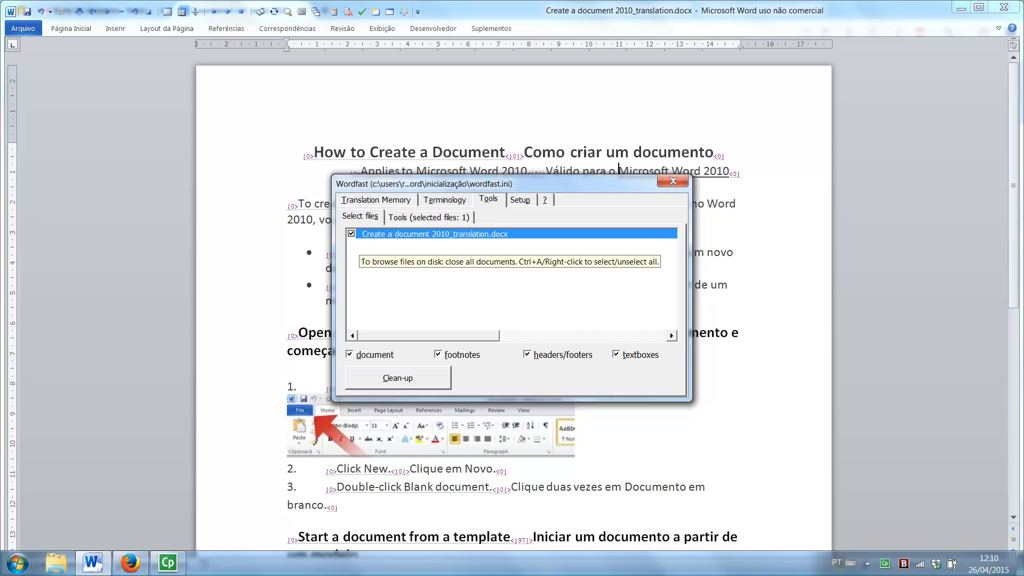
{"action": "mouse_move", "coordinate": [397, 377]}
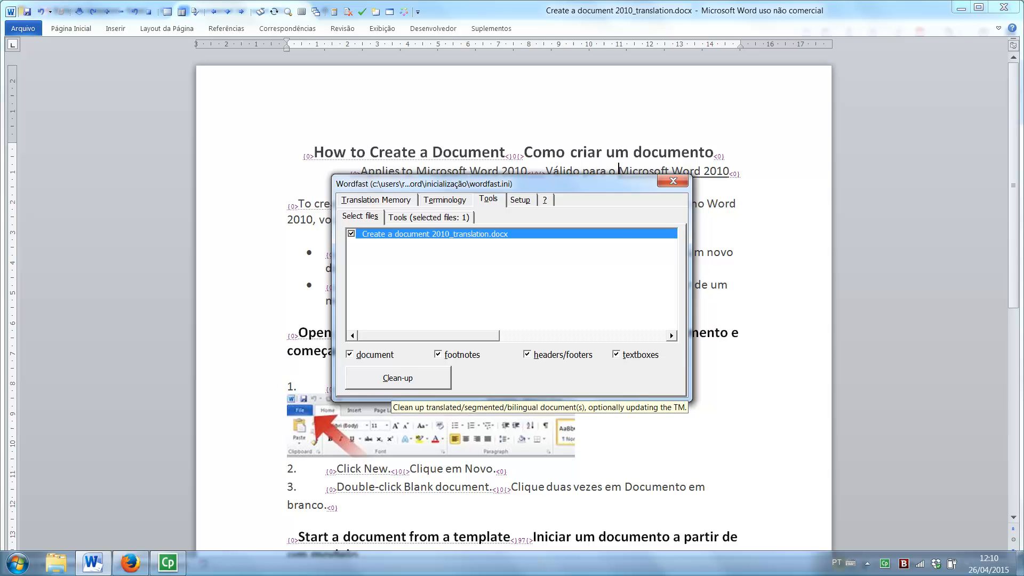
{"action": "left_click", "coordinate": [397, 378]}
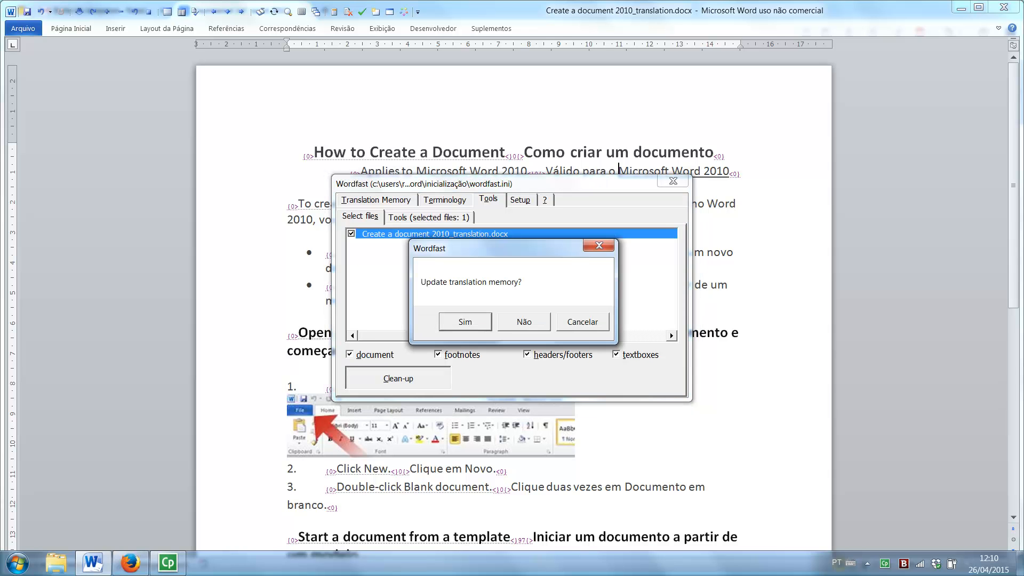
{"action": "left_click", "coordinate": [465, 321]}
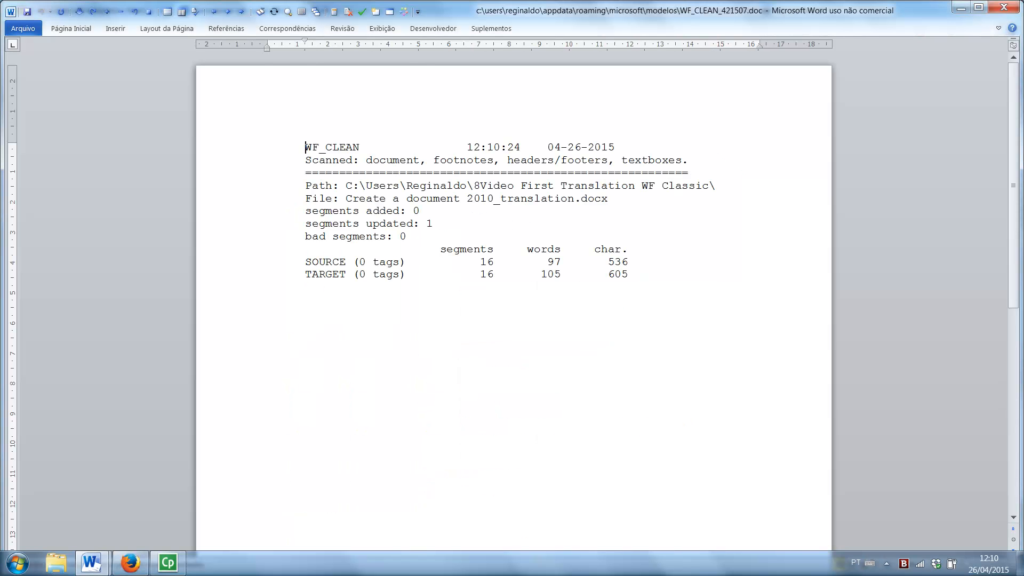